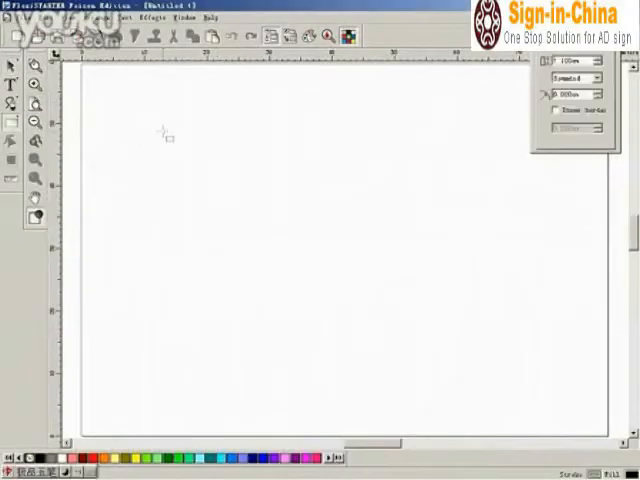
Step: Draw a black-filled rectangle near the page's upper left and select it
{"action": "left_click_drag", "start_coordinate": [160, 138], "coordinate": [246, 176]}
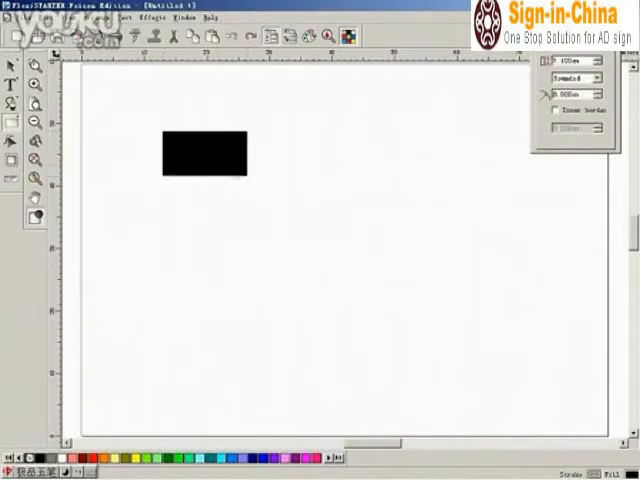
{"action": "left_click", "coordinate": [200, 158]}
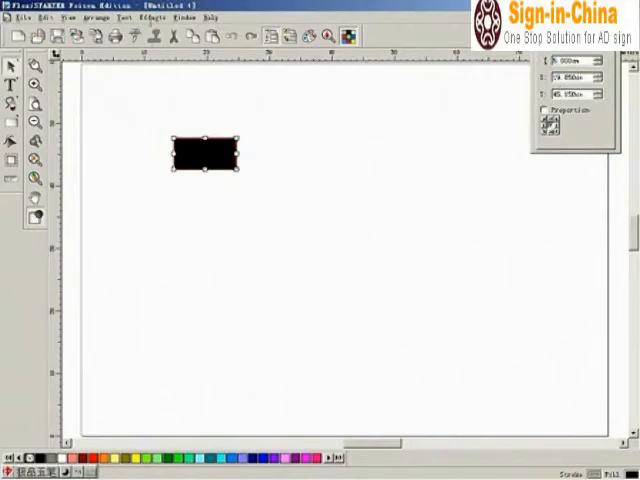
Step: Bring up the contour cut options for the selected rectangle
{"action": "left_click", "coordinate": [158, 20]}
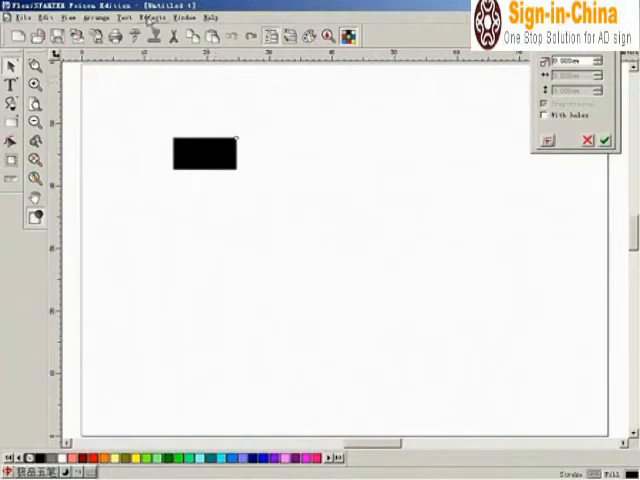
{"action": "left_click", "coordinate": [168, 16]}
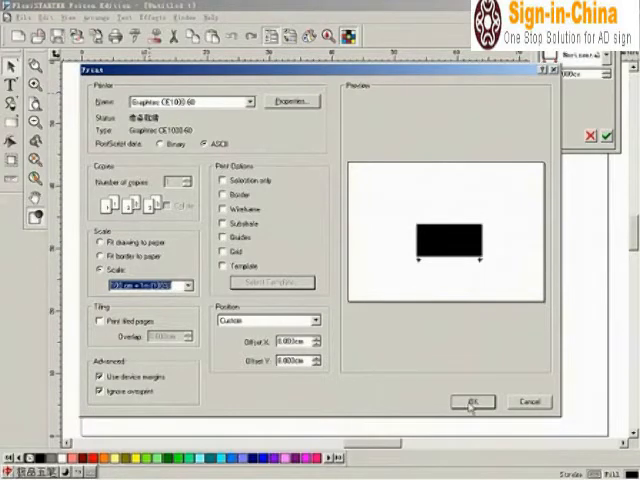
Step: Enter the cutter's driver properties from the Print settings
{"action": "left_click", "coordinate": [470, 400]}
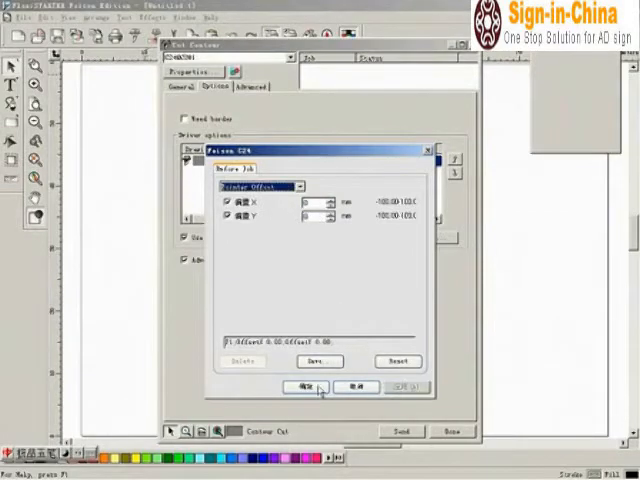
Step: Confirm the contour cut X/Y offsets and send the job to Production Manager
{"action": "left_click", "coordinate": [316, 388]}
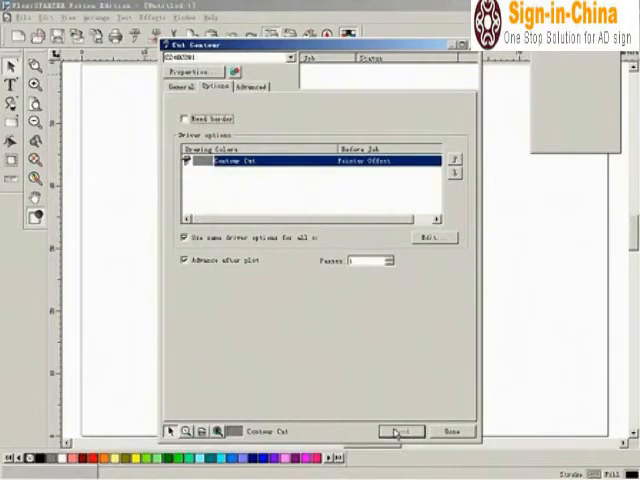
{"action": "left_click", "coordinate": [400, 432]}
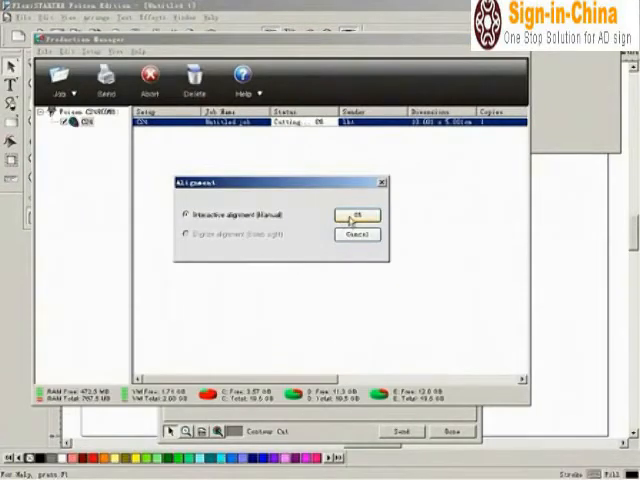
Step: Choose Interactive (Manual) alignment for the registration marks
{"action": "left_click", "coordinate": [356, 216]}
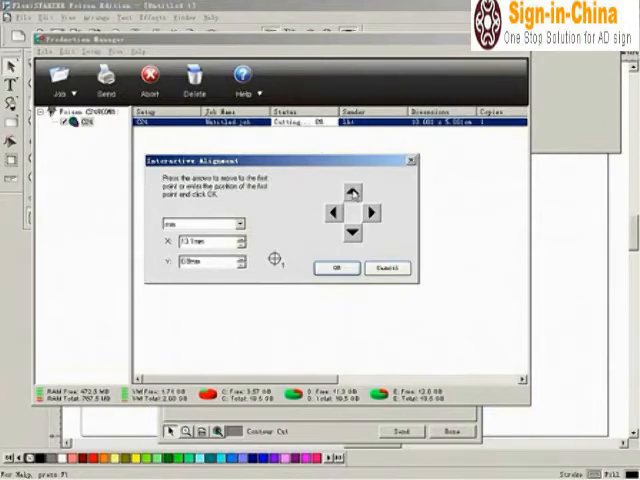
{"action": "mouse_move", "coordinate": [408, 200]}
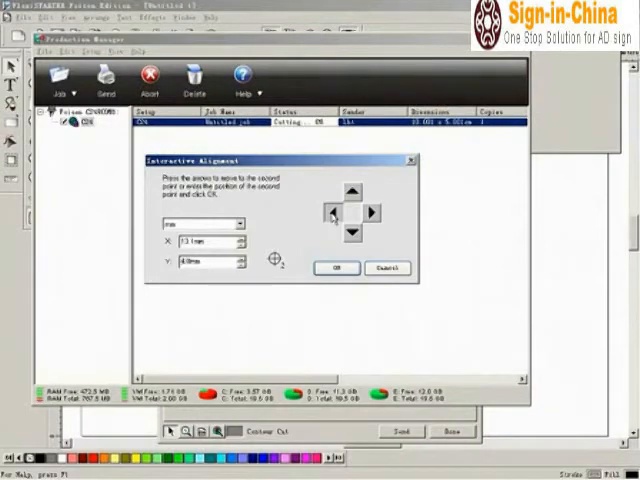
Step: Jog to the second mark, send the cut job and acknowledge the confirmation message
{"action": "left_click", "coordinate": [350, 188]}
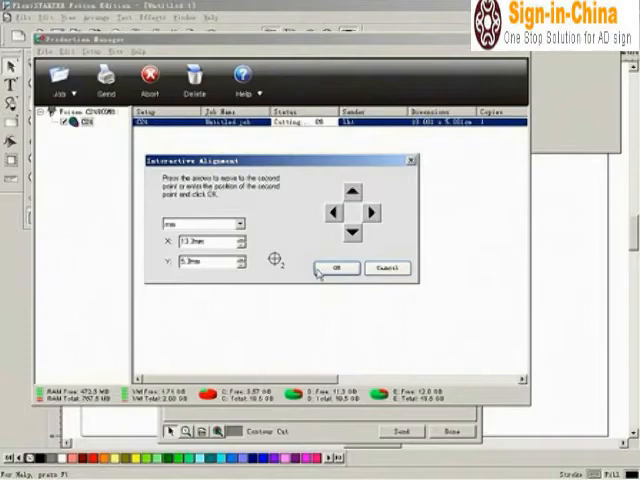
{"action": "left_click", "coordinate": [340, 268]}
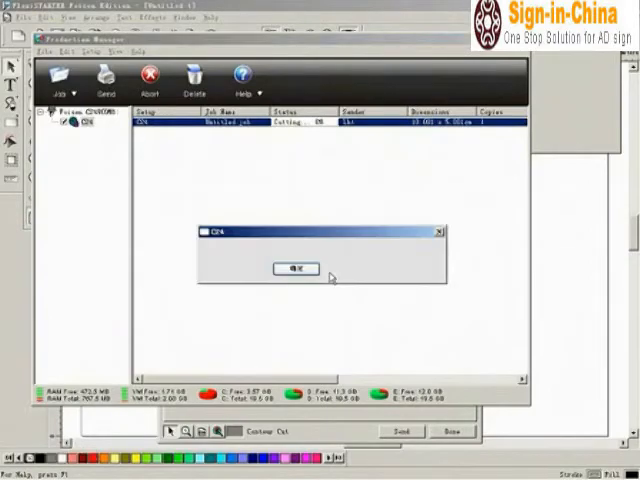
{"action": "left_click", "coordinate": [296, 272]}
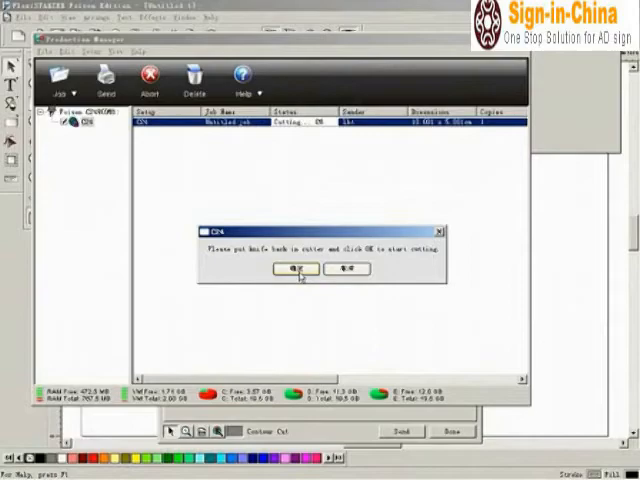
Step: Run the test cut, accept adjusted X/Y offsets and resend the contour cut job
{"action": "left_click", "coordinate": [292, 268]}
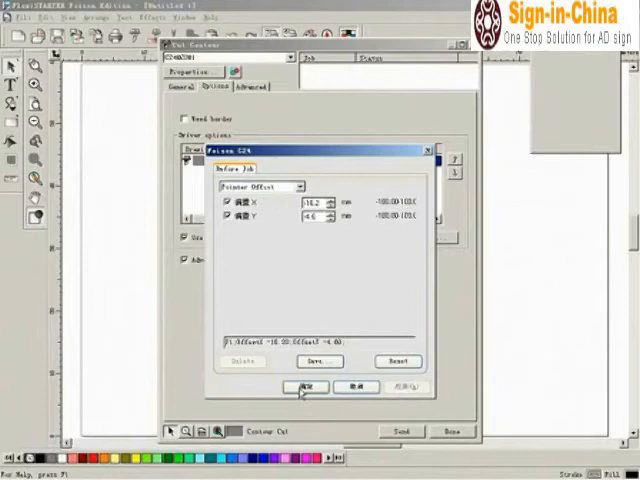
{"action": "left_click", "coordinate": [304, 388]}
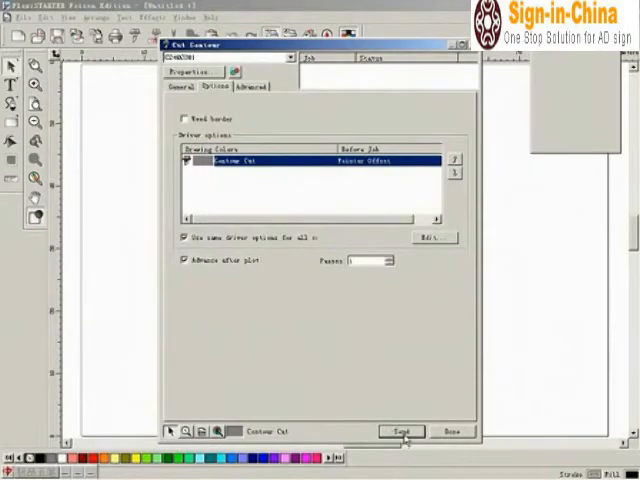
{"action": "left_click", "coordinate": [400, 432]}
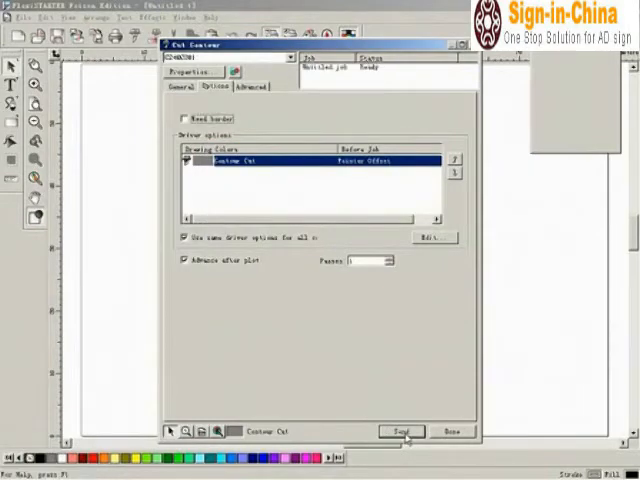
{"action": "left_click", "coordinate": [400, 432]}
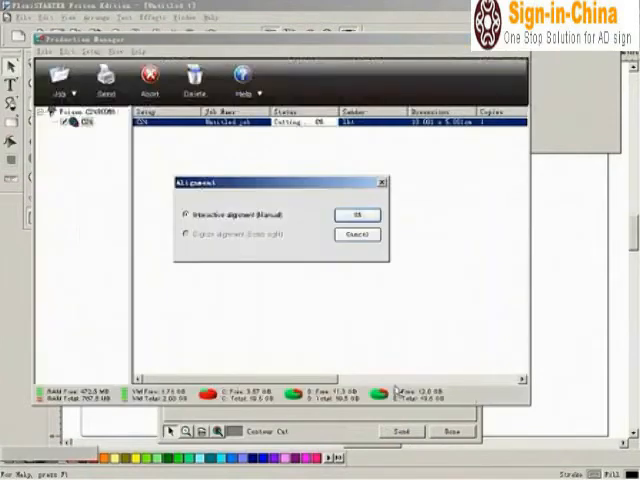
Step: Proceed with manual alignment and confirm the registration mark position
{"action": "left_click", "coordinate": [344, 214]}
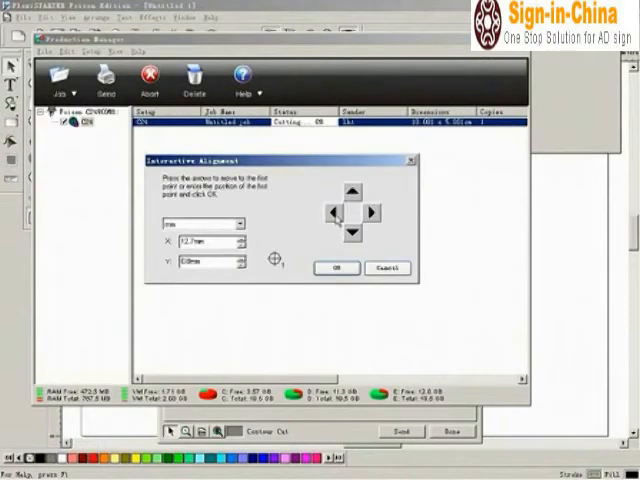
{"action": "left_click", "coordinate": [332, 212]}
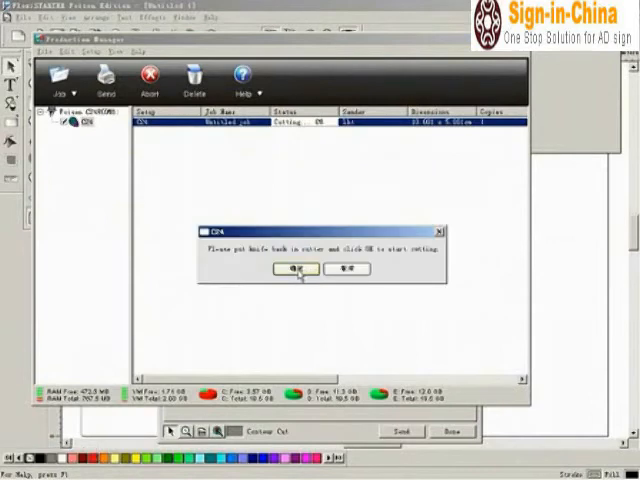
Step: Start the calibrated cut, then send the mascot sticker design to print with marks
{"action": "left_click", "coordinate": [288, 268]}
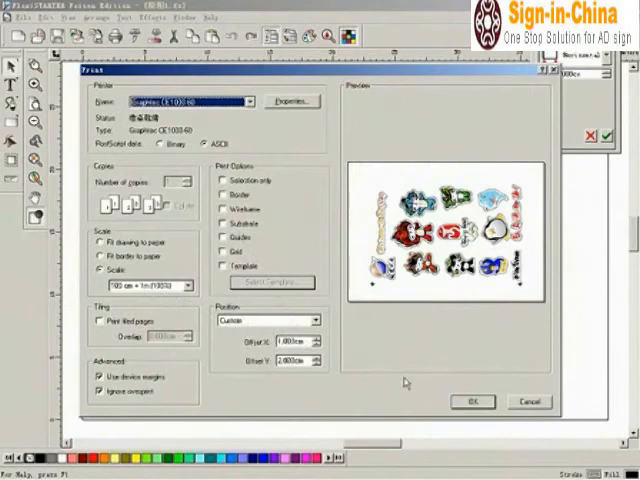
{"action": "left_click", "coordinate": [528, 400]}
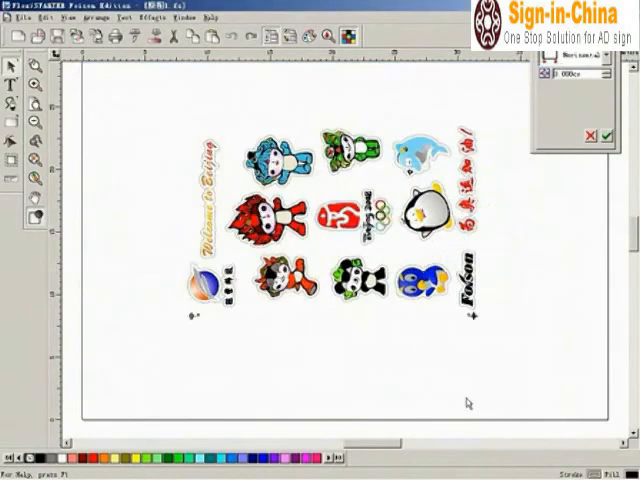